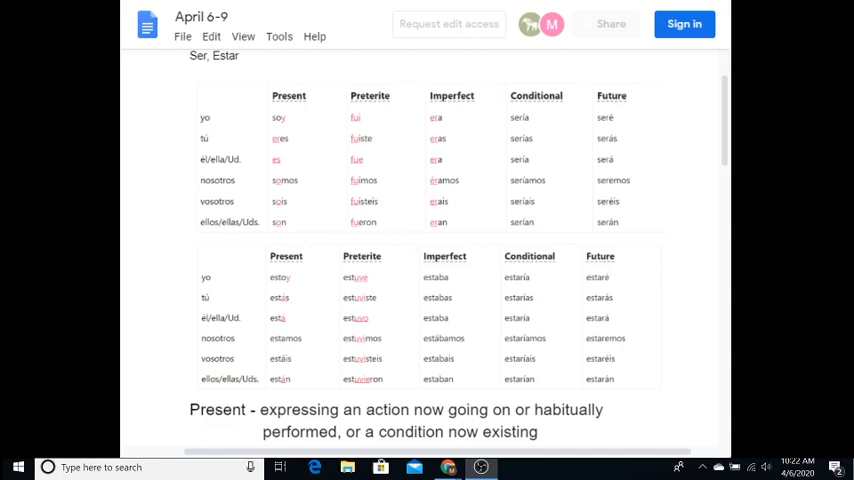
pyautogui.scroll(-3)
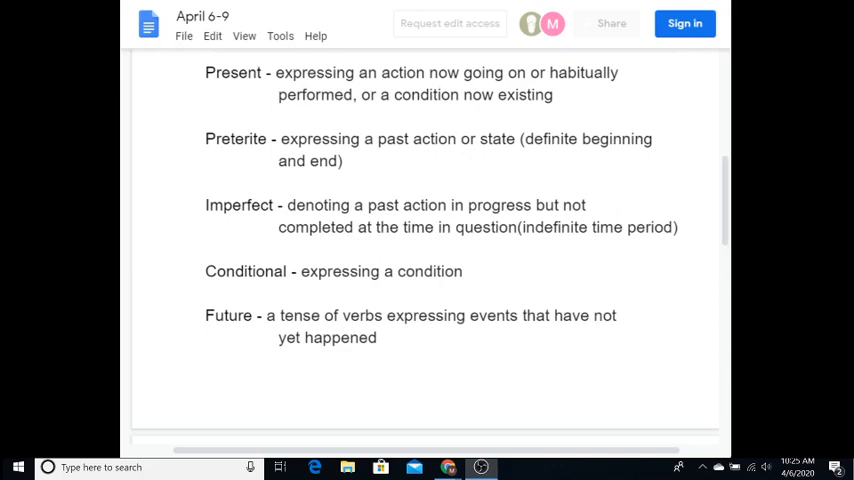
pyautogui.scroll(3)
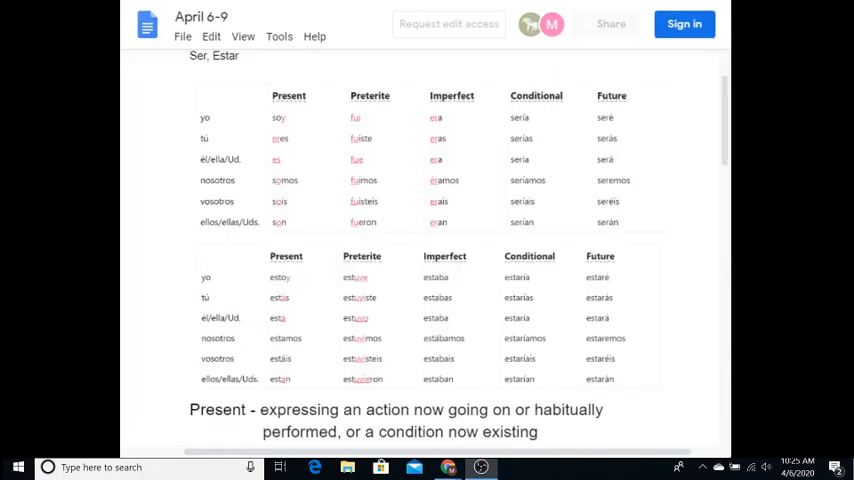